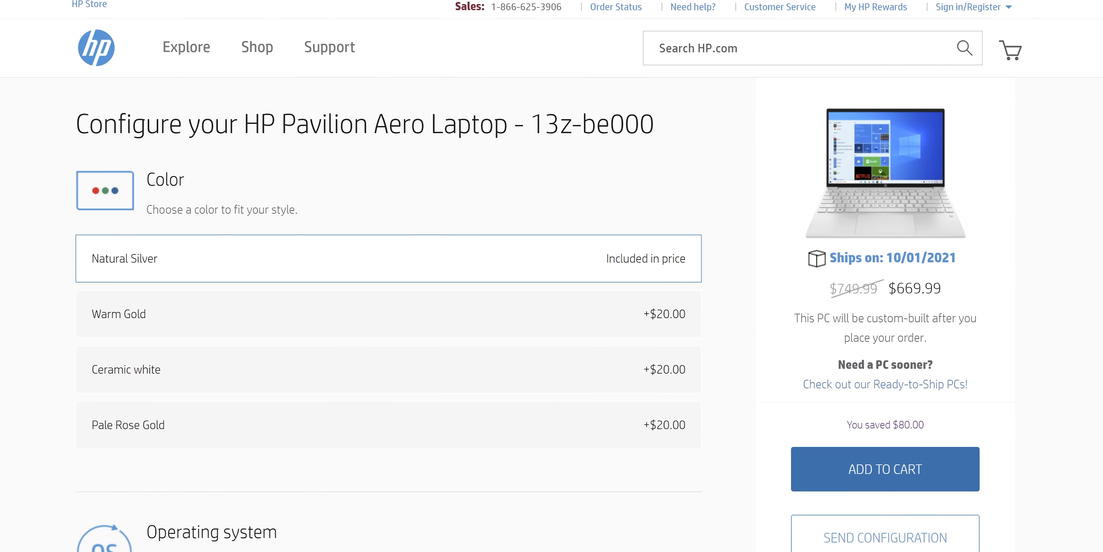
- Choose the AMD Ryzen 5 5600U with 16 GB memory, raising the price to $719.99
{"action": "scroll", "scroll_direction": "down", "scroll_amount": 3}
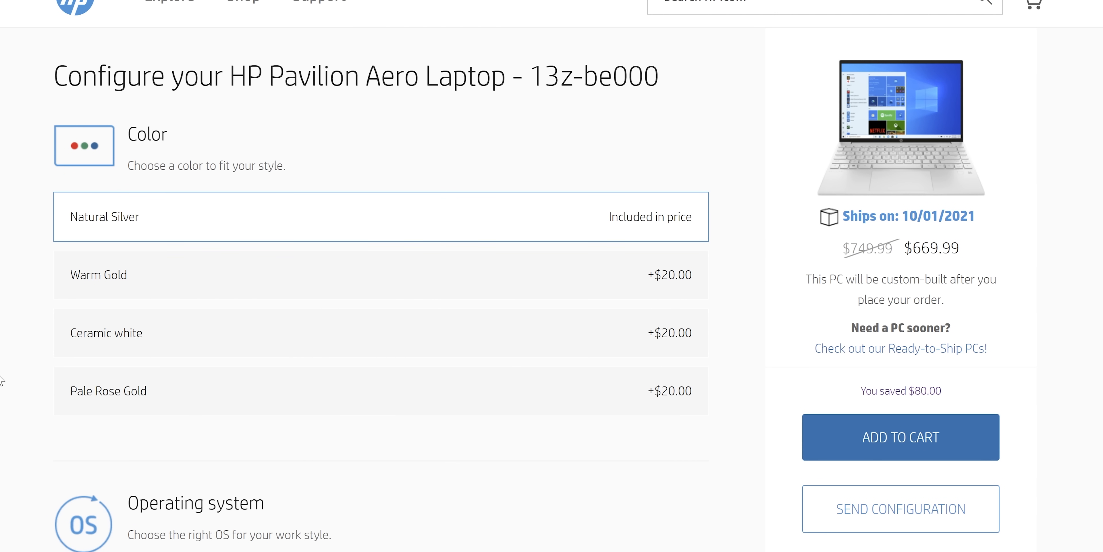
{"action": "scroll", "scroll_direction": "down", "scroll_amount": 3}
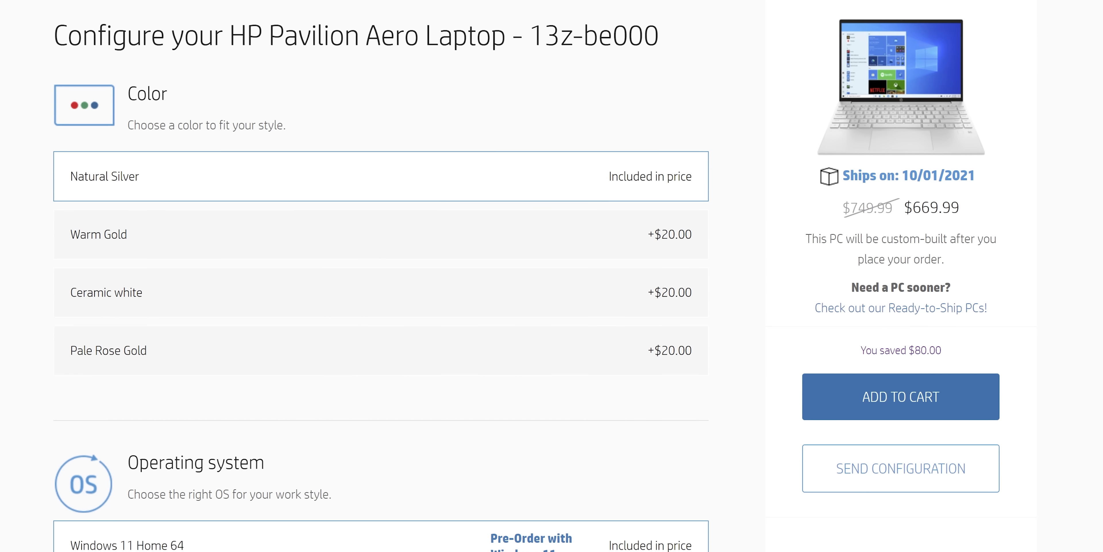
{"action": "scroll", "scroll_direction": "down", "scroll_amount": 3}
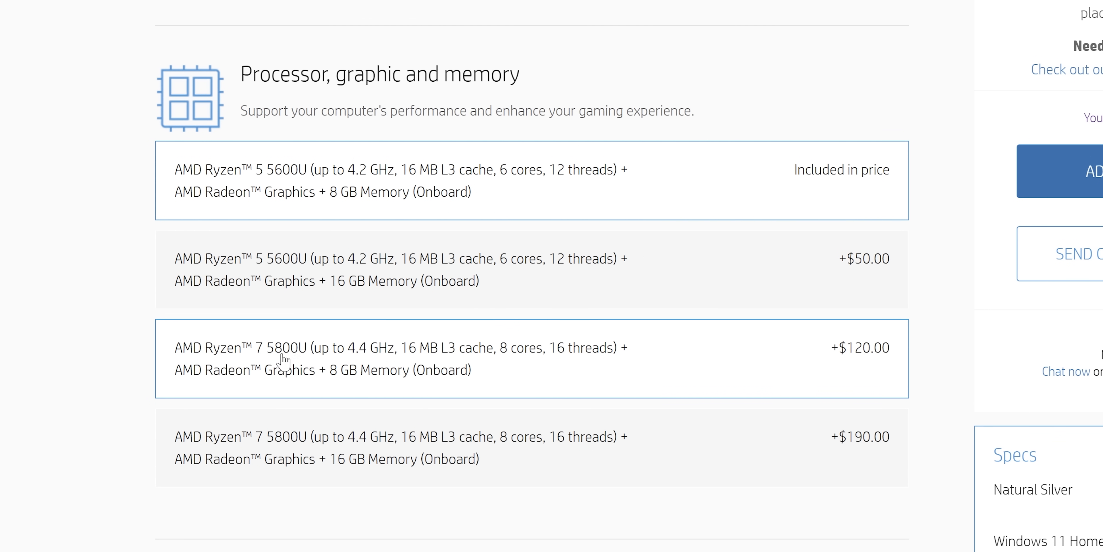
{"action": "left_click", "coordinate": [422, 267]}
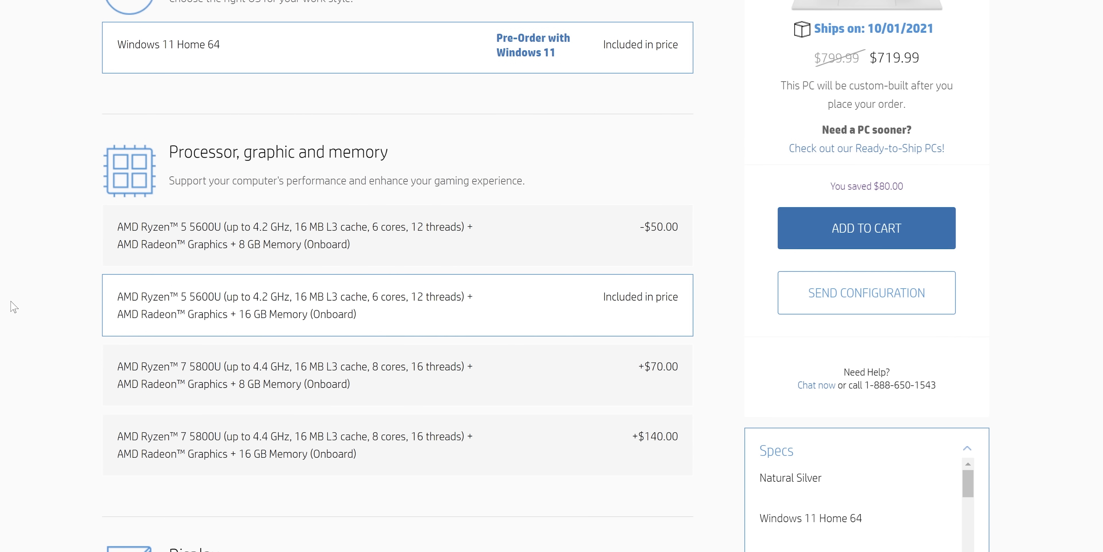
{"action": "scroll", "scroll_direction": "down", "scroll_amount": 3}
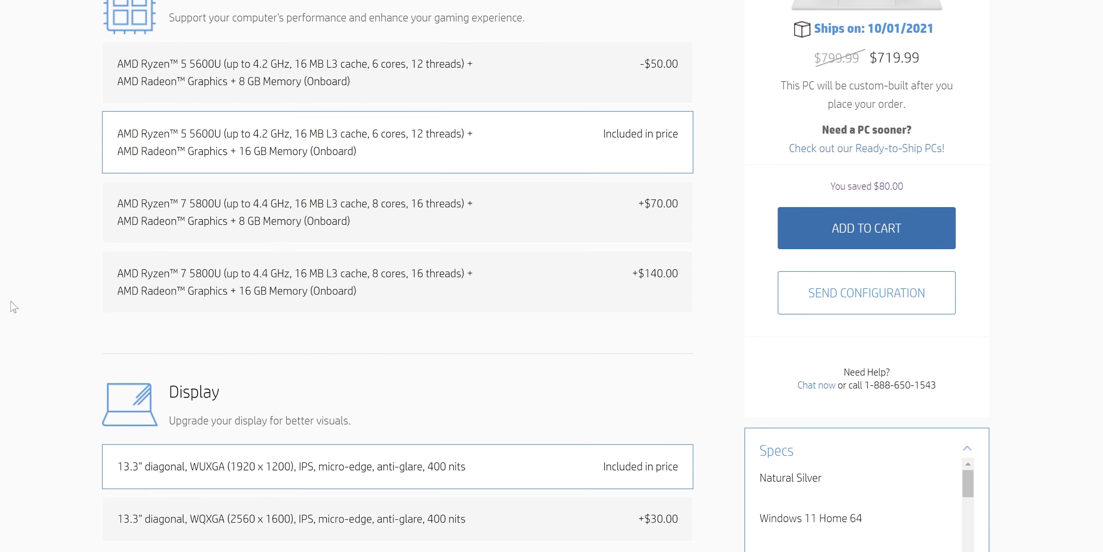
{"action": "scroll", "scroll_direction": "down", "scroll_amount": 3}
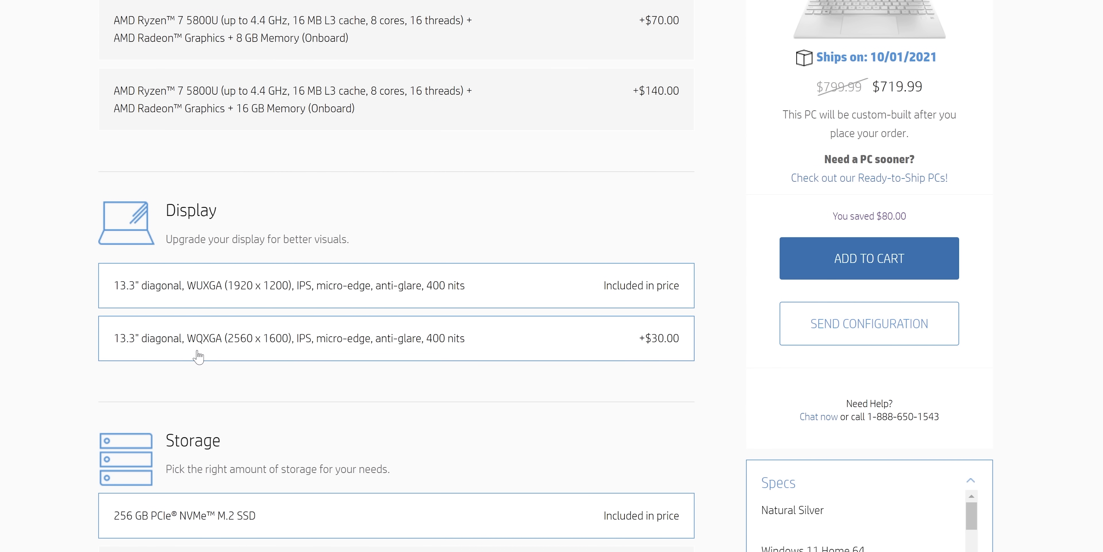
- Choose the Realtek Wi-Fi 6 (2x2) with Bluetooth 5.2 wireless option
{"action": "scroll", "scroll_direction": "down", "scroll_amount": 3}
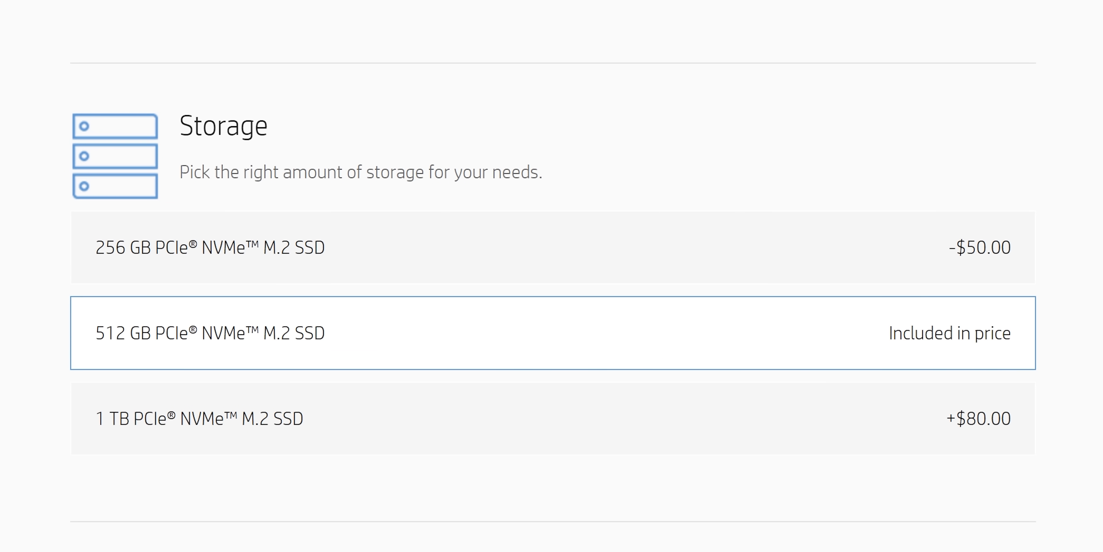
{"action": "scroll", "scroll_direction": "down", "scroll_amount": 3}
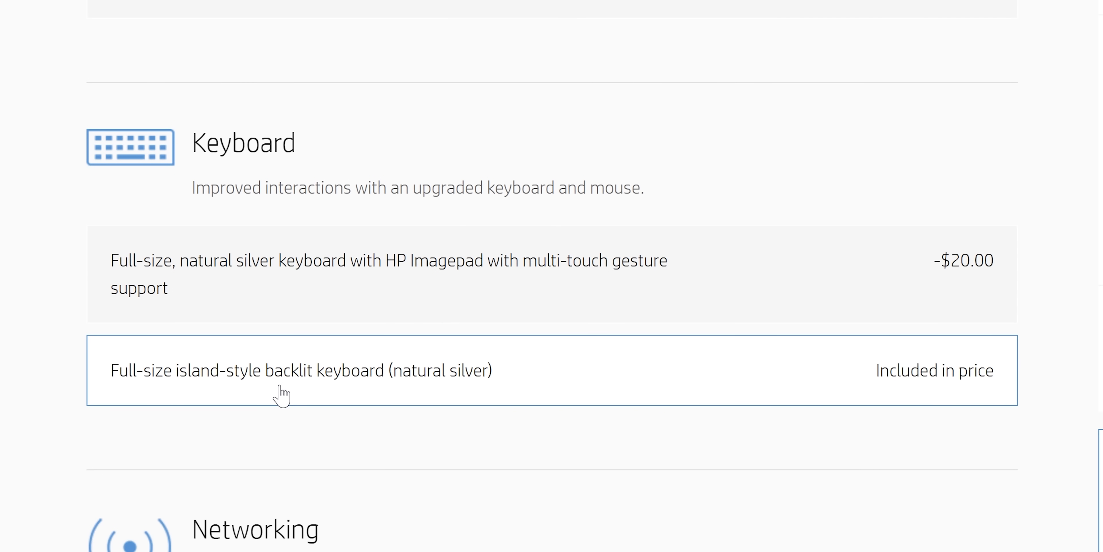
{"action": "scroll", "scroll_direction": "down", "scroll_amount": 3}
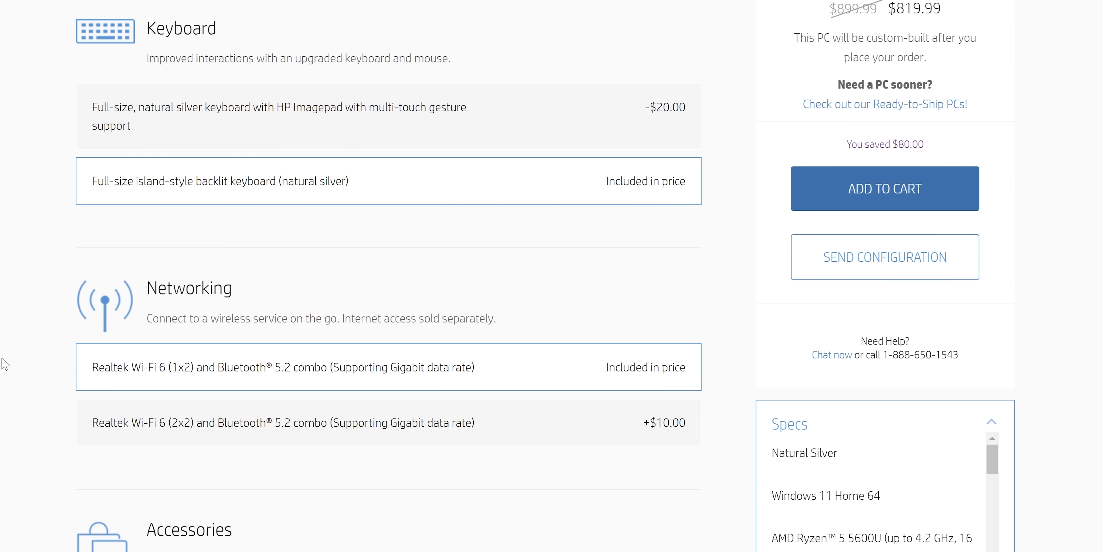
{"action": "left_click", "coordinate": [386, 422]}
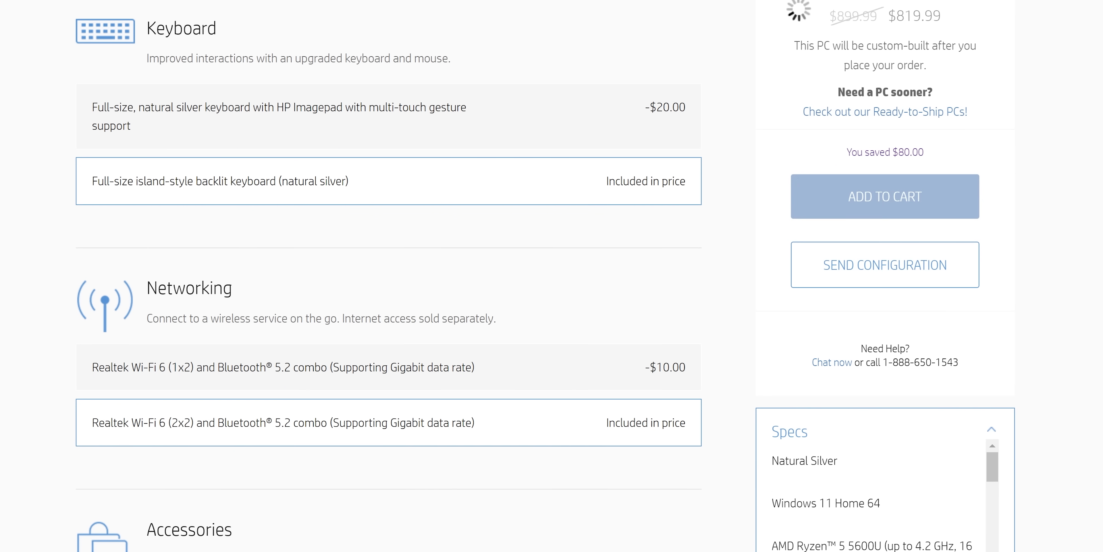